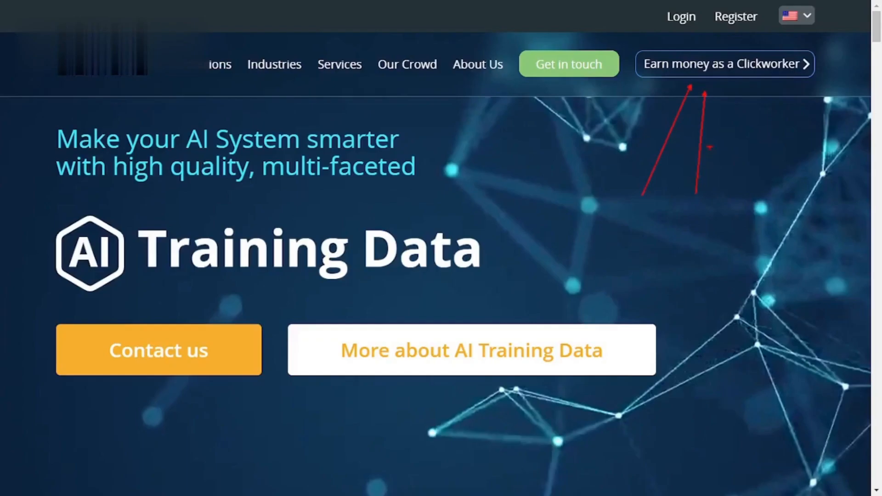
Go to the earner page 'Make money. From anywhere, anytime!' and scroll to its community section.
{"action": "left_click", "coordinate": [723, 63]}
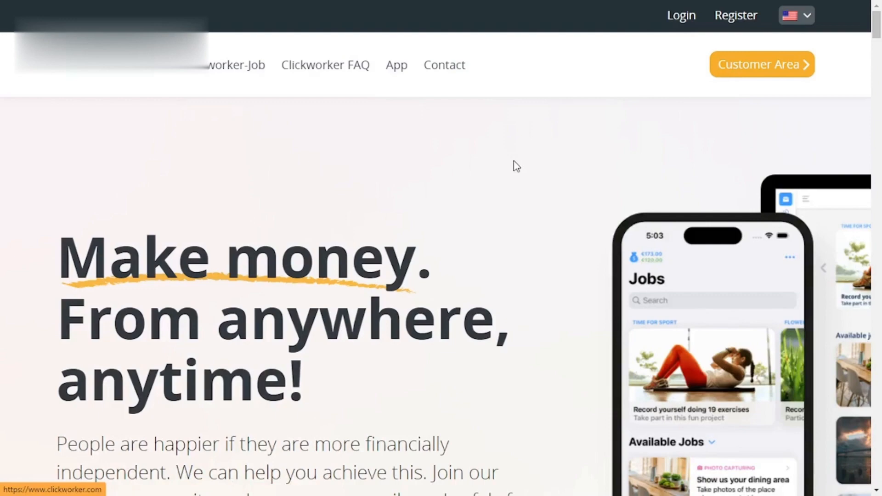
{"action": "scroll", "scroll_direction": "down", "scroll_amount": 3}
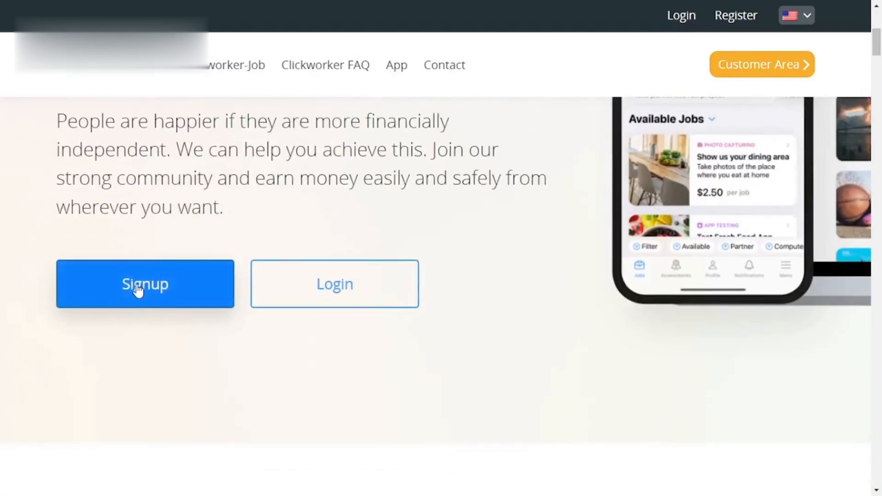
{"action": "left_click", "coordinate": [144, 284]}
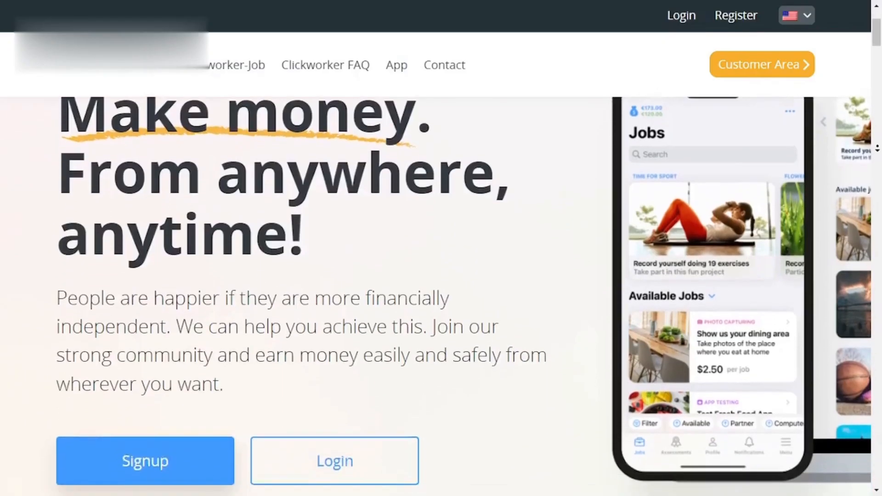
{"action": "scroll", "scroll_direction": "down", "scroll_amount": 3}
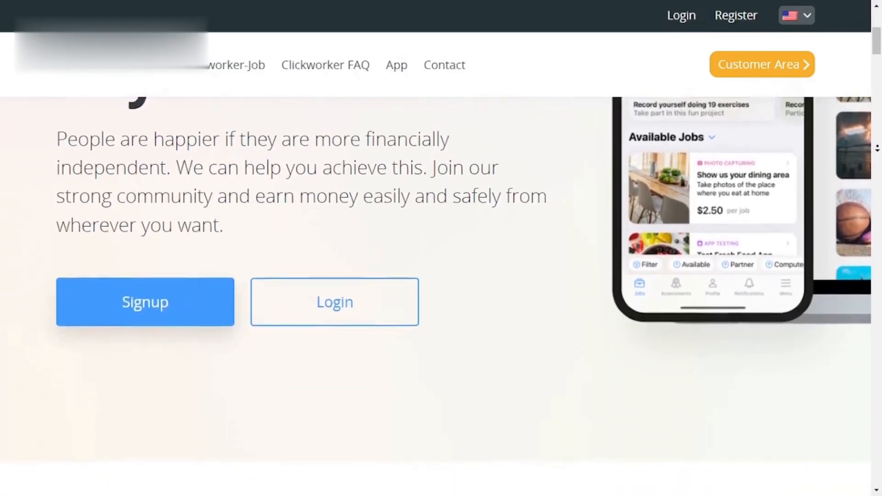
{"action": "scroll", "scroll_direction": "down", "scroll_amount": 3}
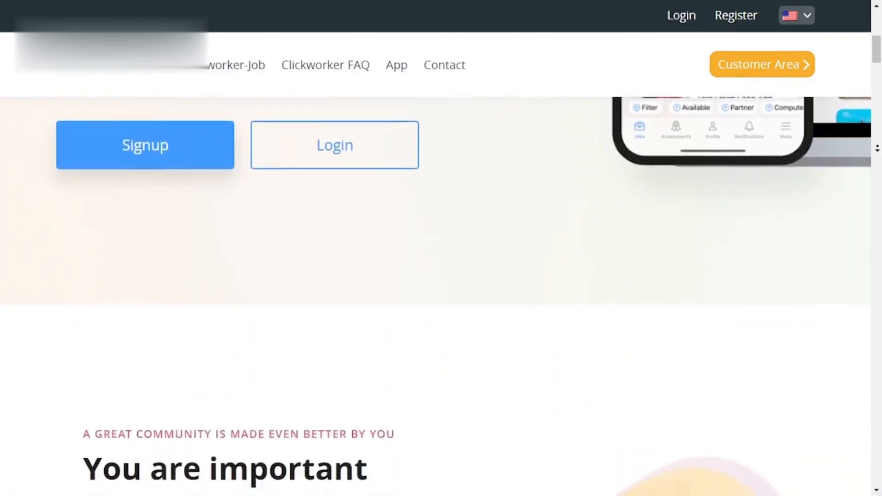
{"action": "scroll", "scroll_direction": "down", "scroll_amount": 3}
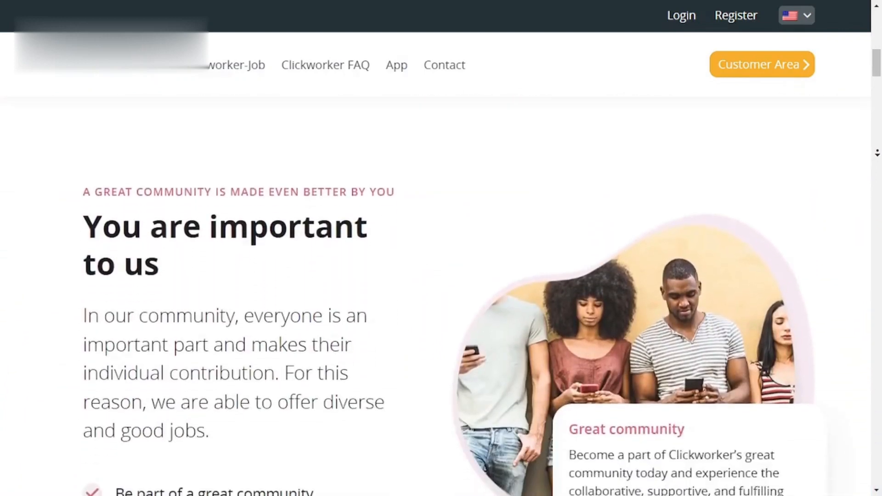
{"action": "left_click", "coordinate": [735, 15]}
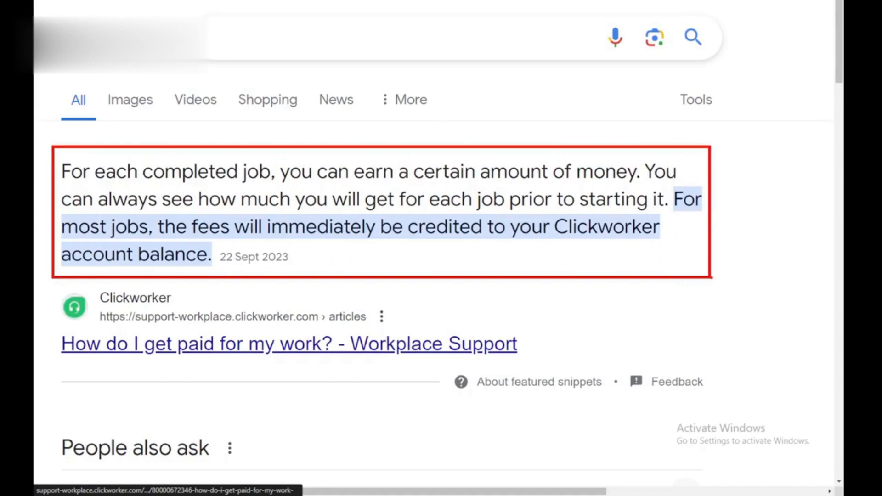
Reach the Step 1 of 3 registration form with blank name, username, email and password fields.
{"action": "left_click", "coordinate": [289, 343]}
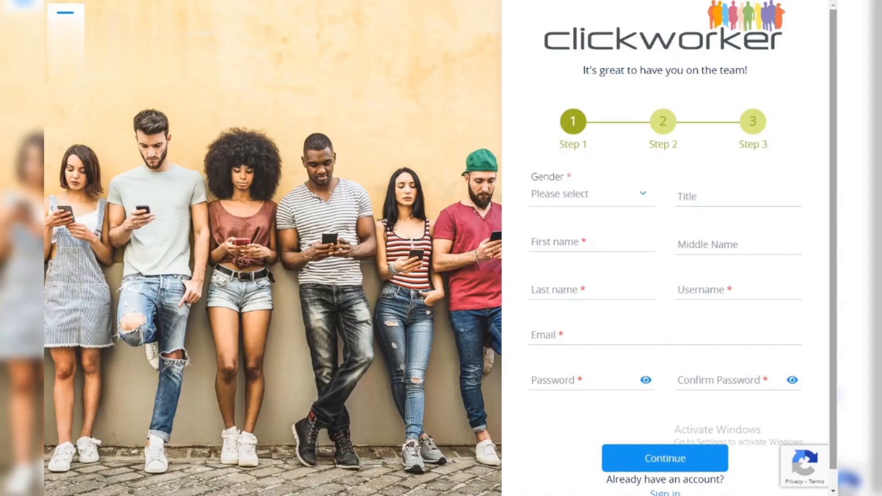